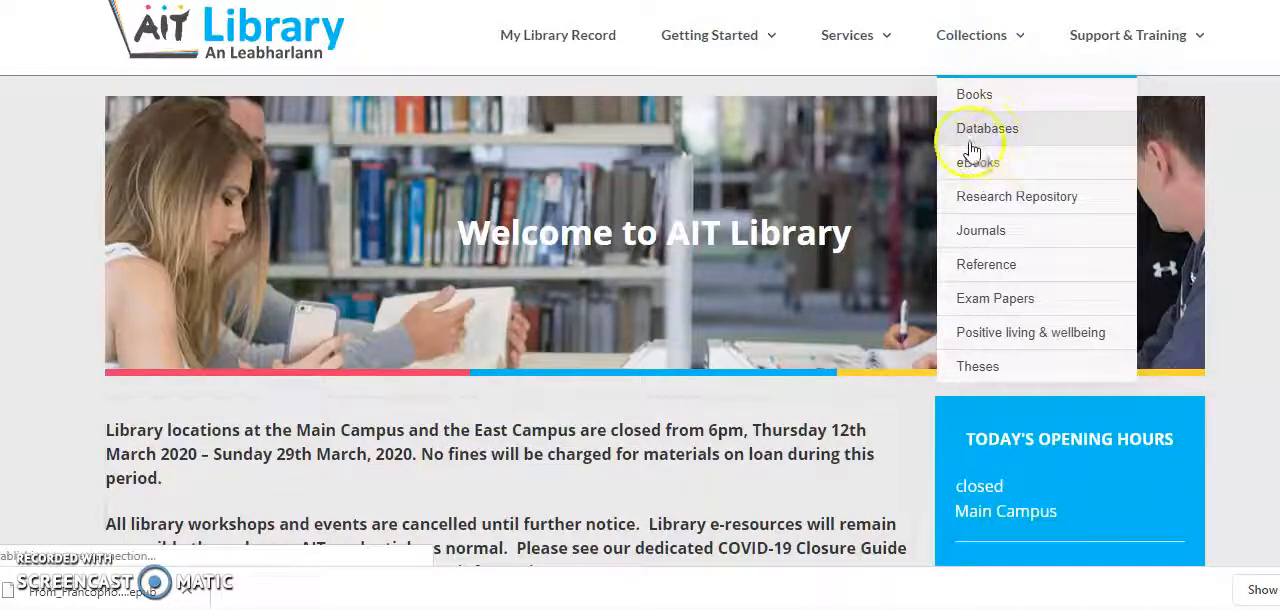
# Go to the AIT Library's Databases page under the Collections menu.
pyautogui.click(987, 128)
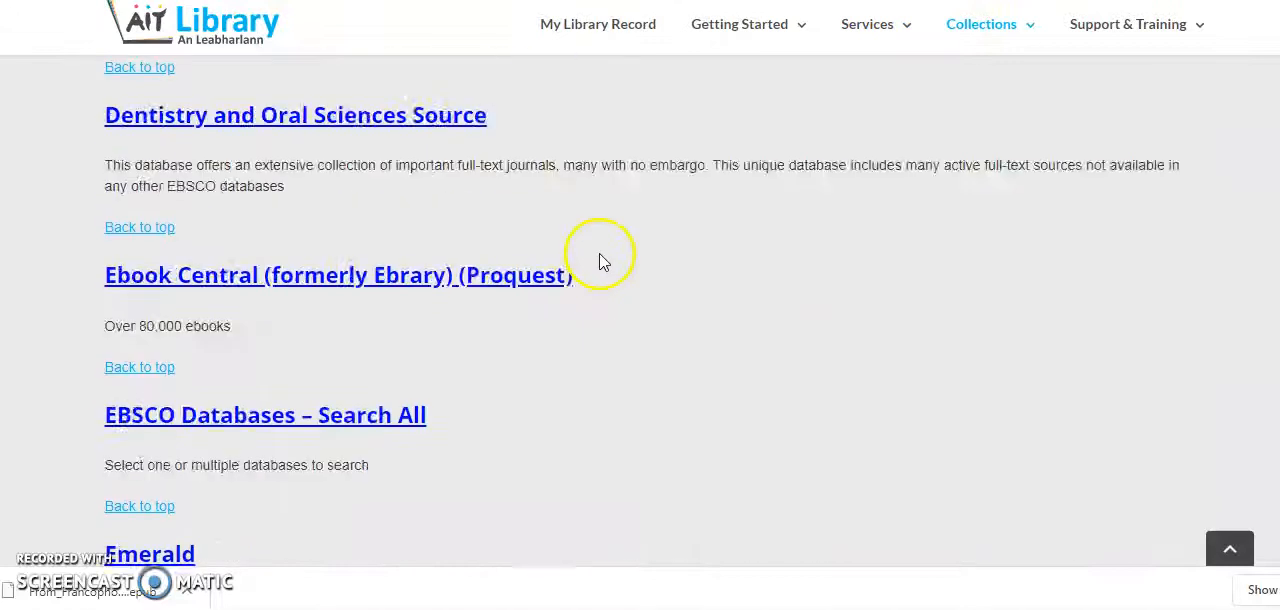
# Follow the Ebook Central (formerly Ebrary) (Proquest) link from the library's database list.
pyautogui.click(338, 275)
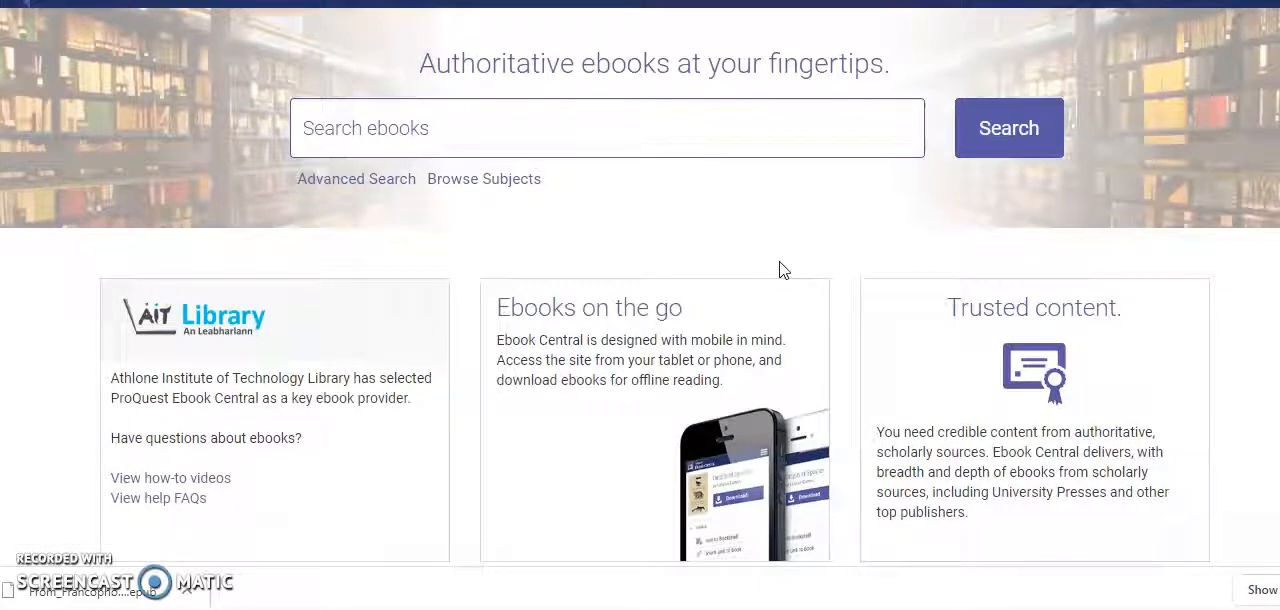
pyautogui.moveTo(658, 222)
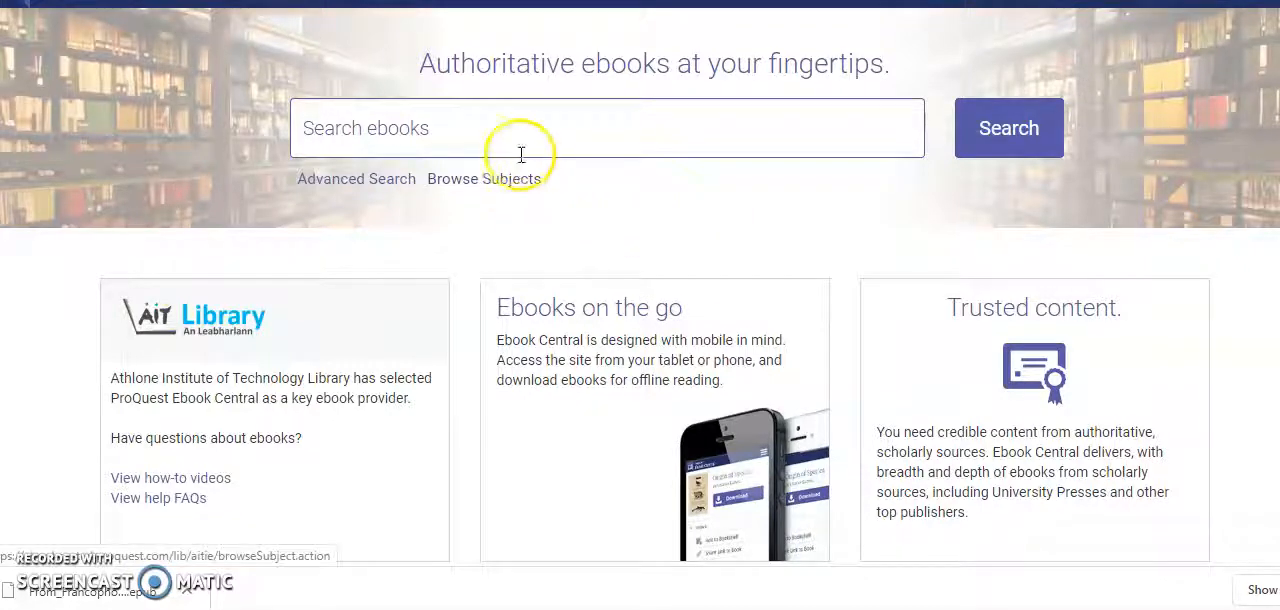
pyautogui.moveTo(484, 179)
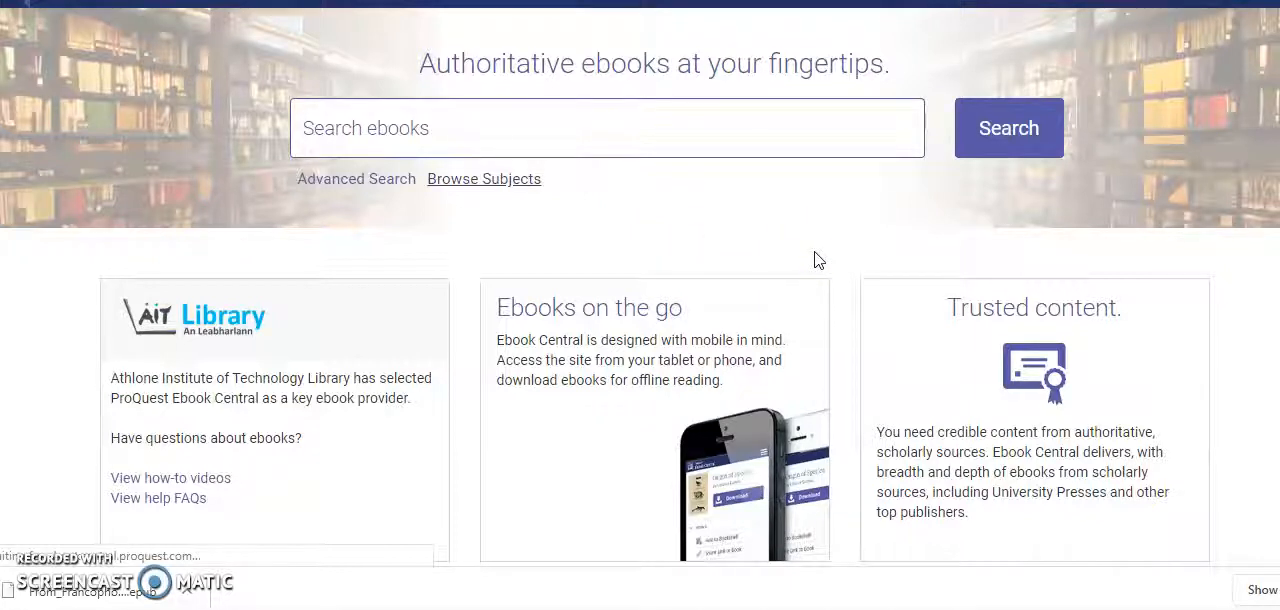
# Show the subject category listing through the Browse Subjects link.
pyautogui.click(483, 178)
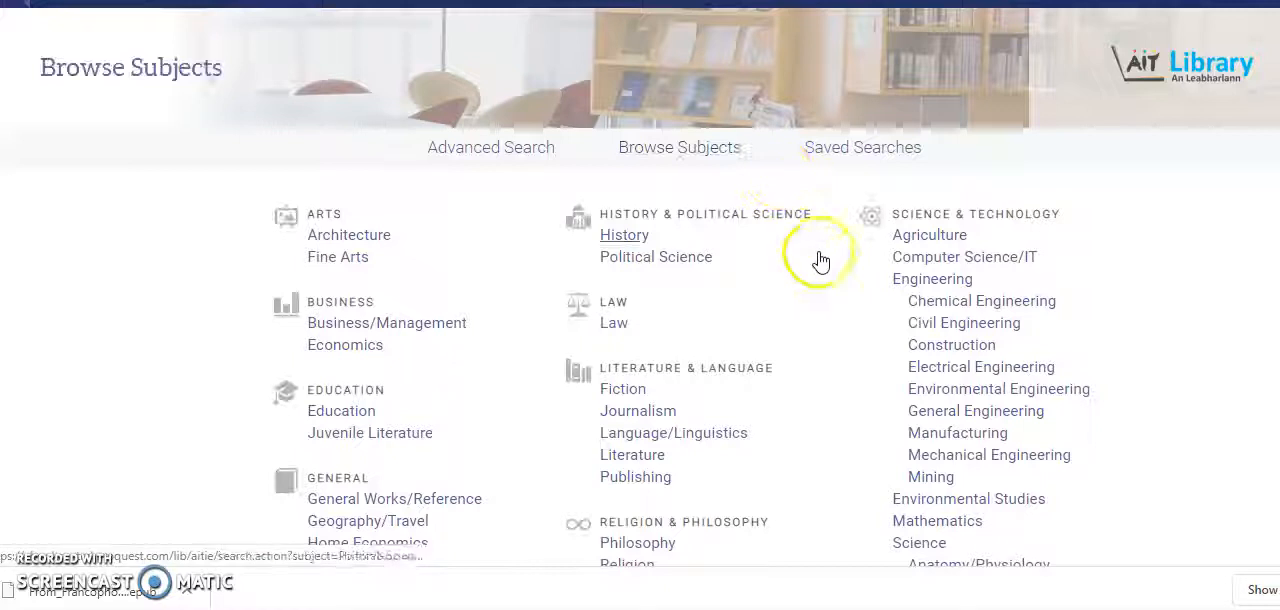
pyautogui.moveTo(656, 257)
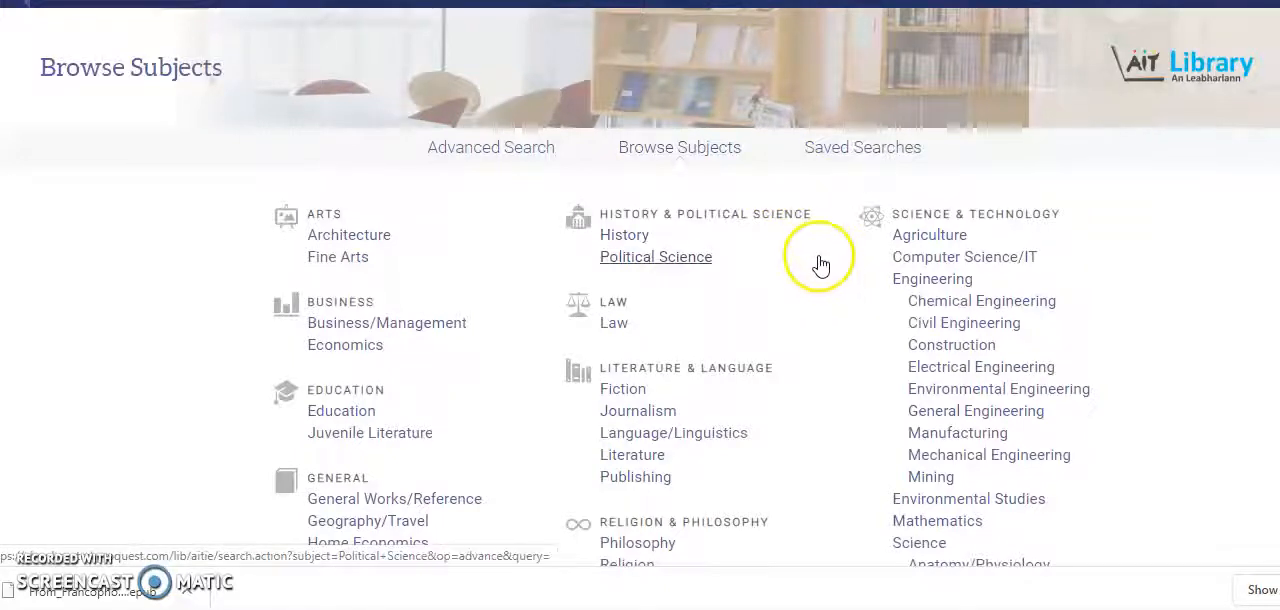
pyautogui.moveTo(937, 367)
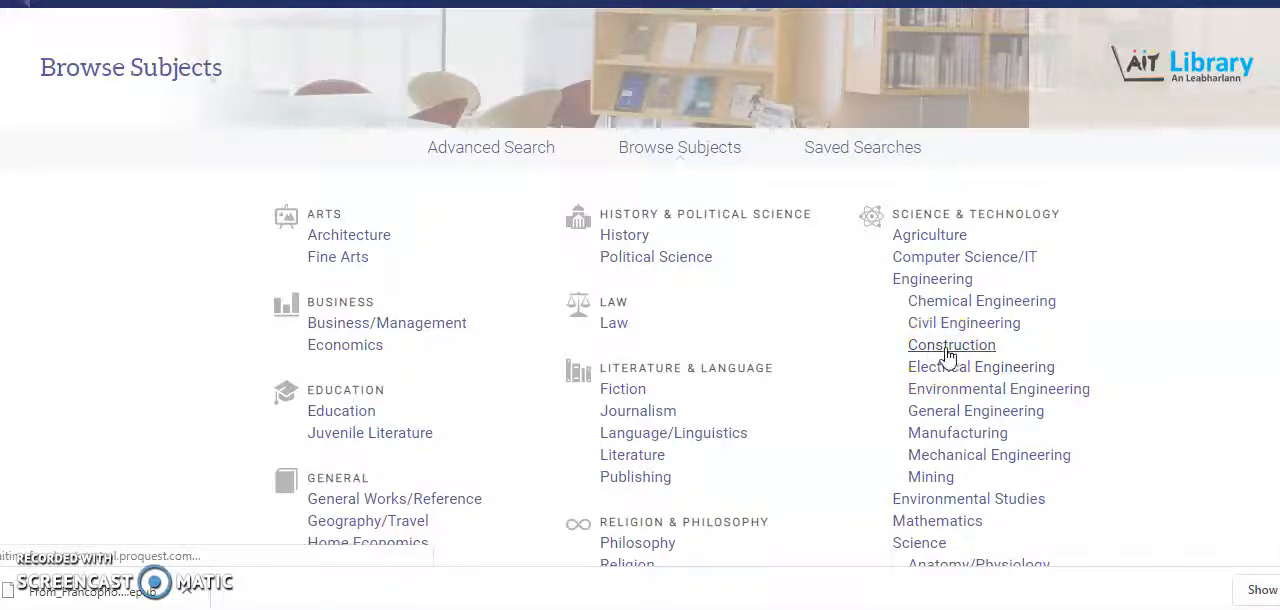
# List the 512 Engineering: Construction ebooks and scroll through the results and back.
pyautogui.click(951, 344)
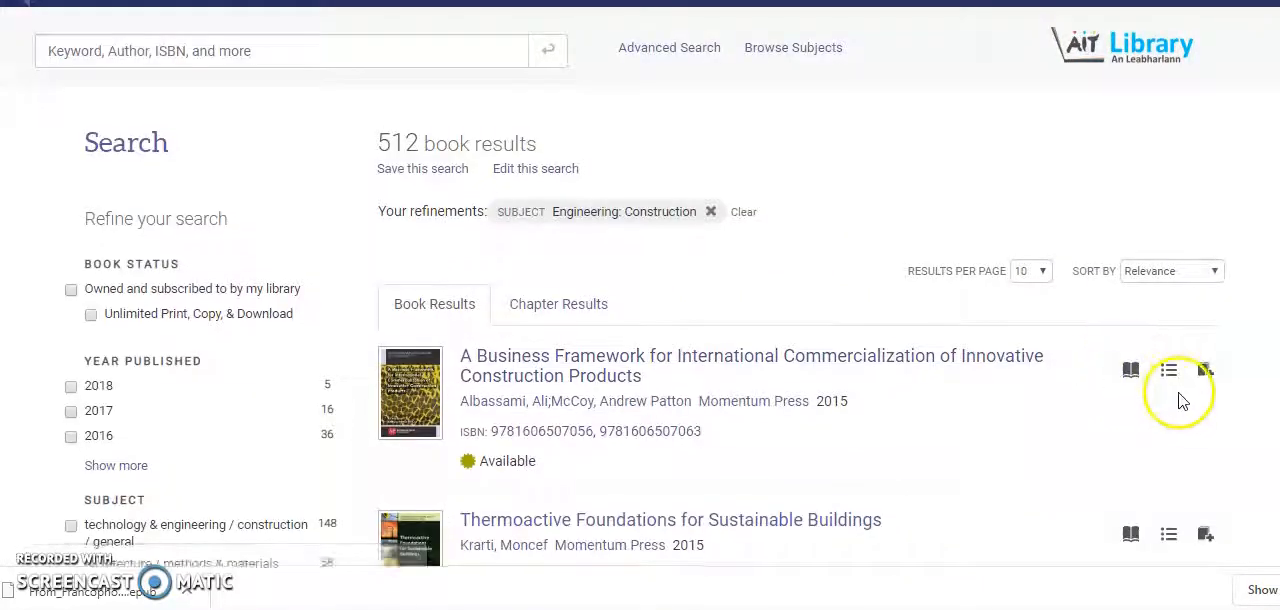
pyautogui.scroll(-3)
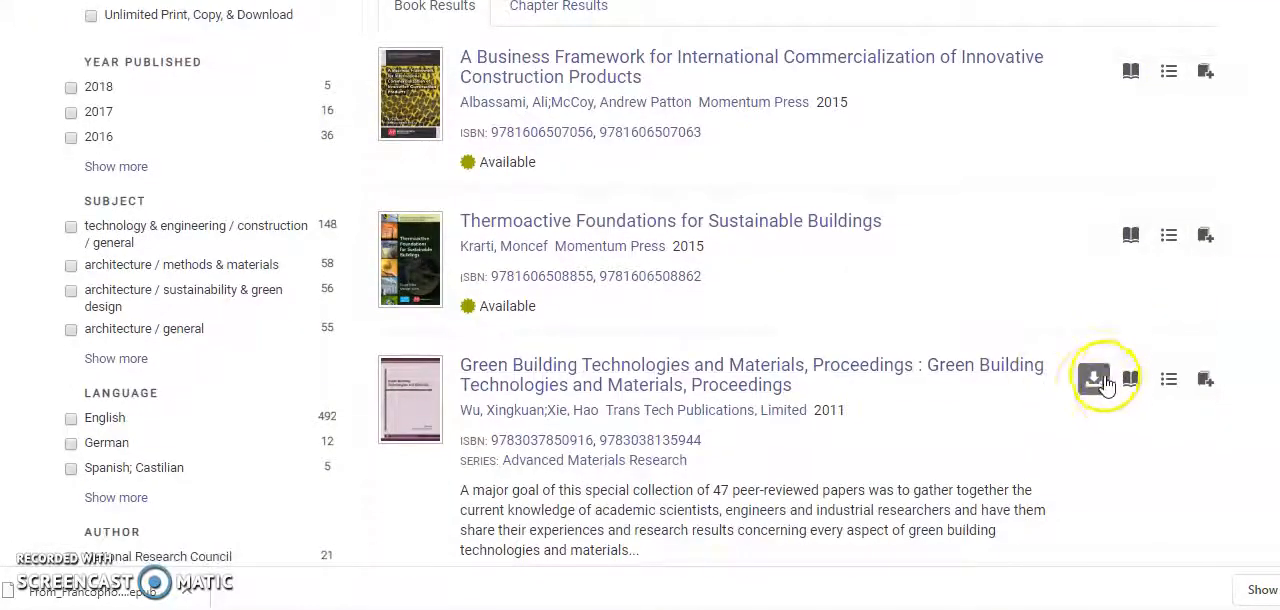
pyautogui.moveTo(1093, 379)
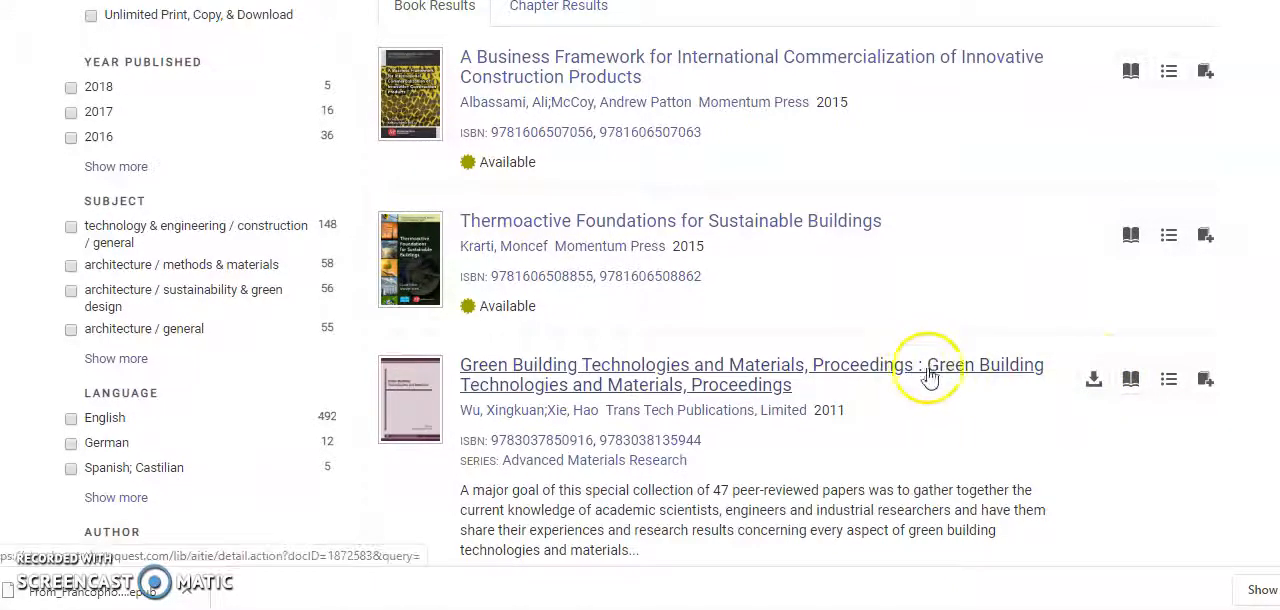
pyautogui.scroll(-3)
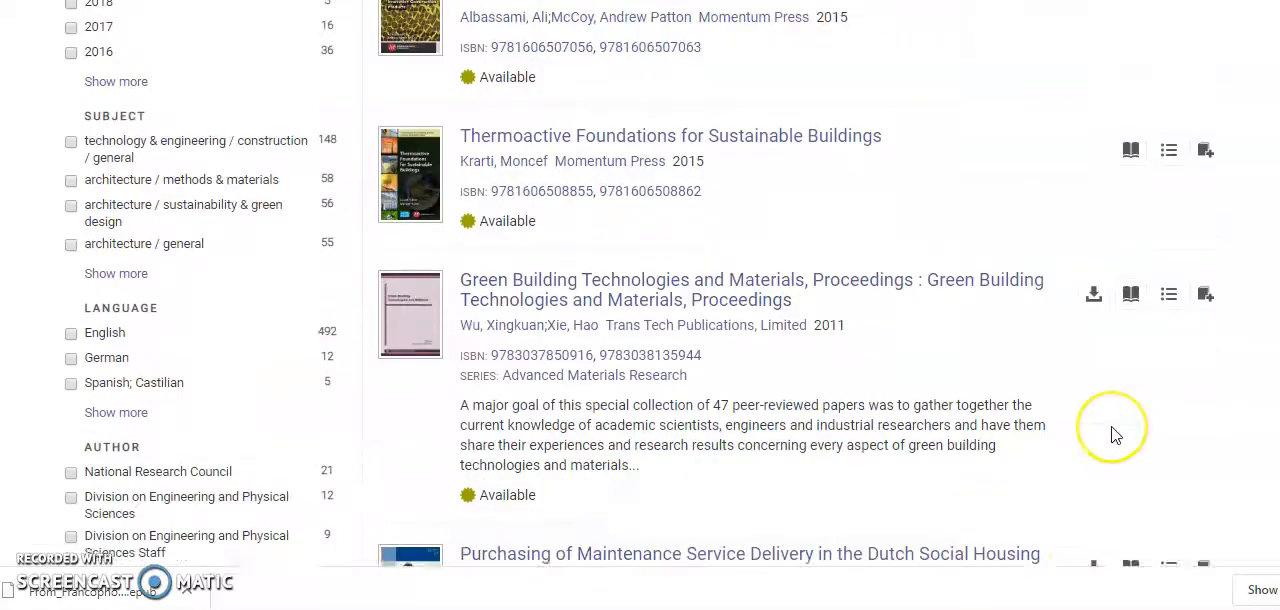
pyautogui.scroll(-3)
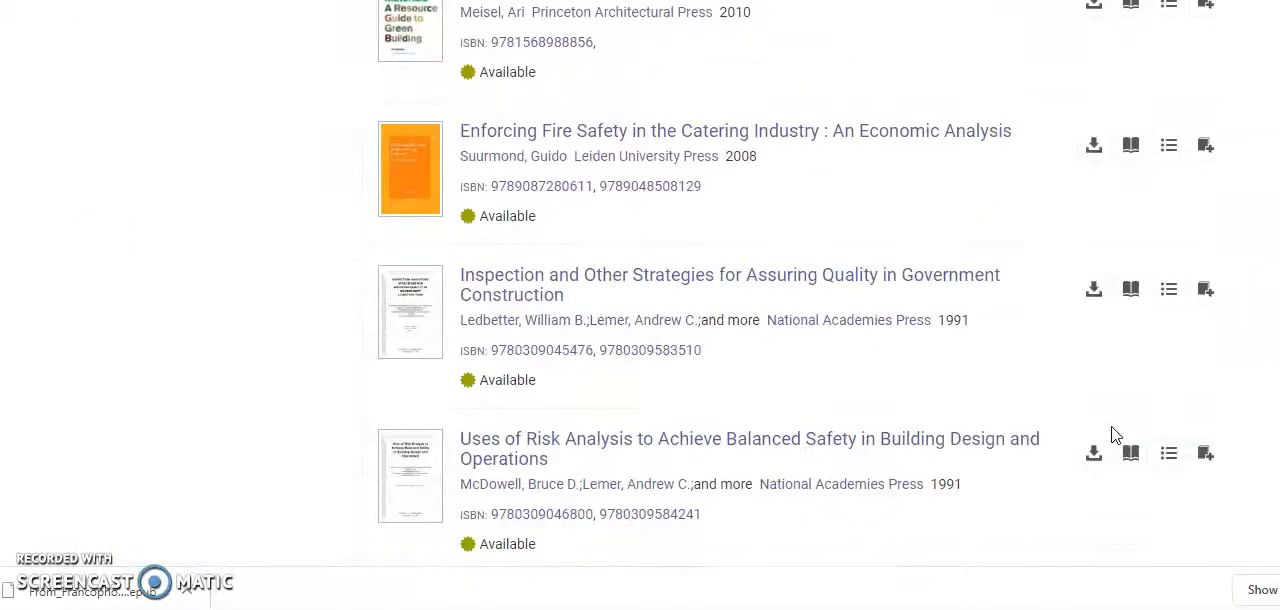
pyautogui.scroll(3)
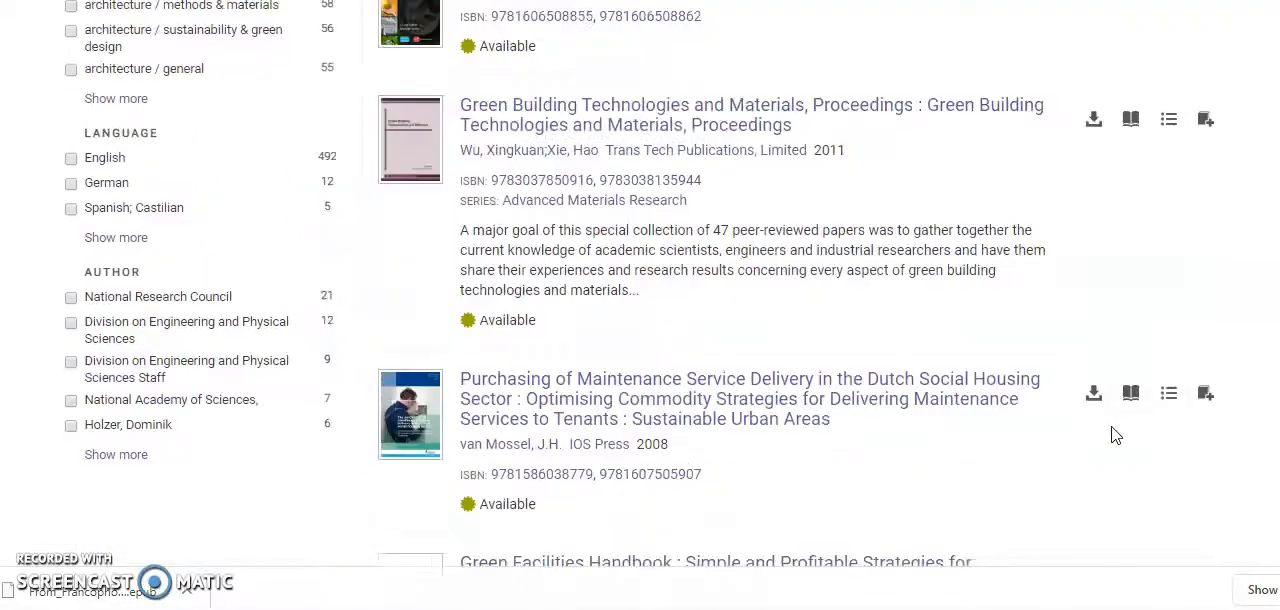
pyautogui.scroll(3)
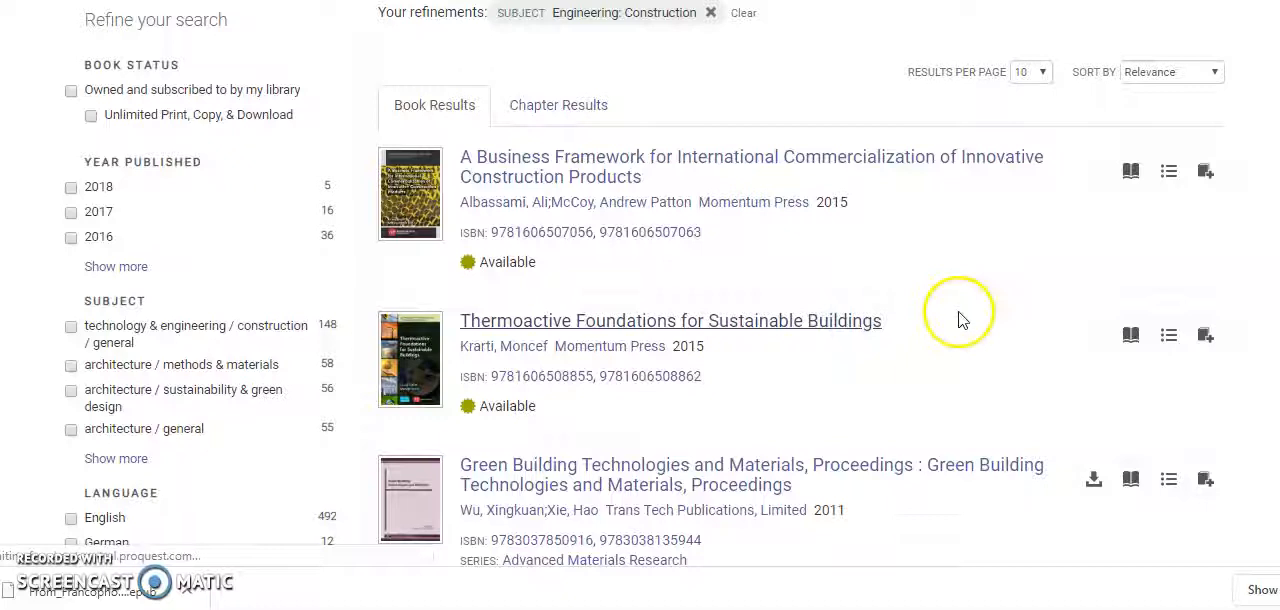
# View the Thermoactive Foundations for Sustainable Buildings record, then return to the Construction results.
pyautogui.click(670, 320)
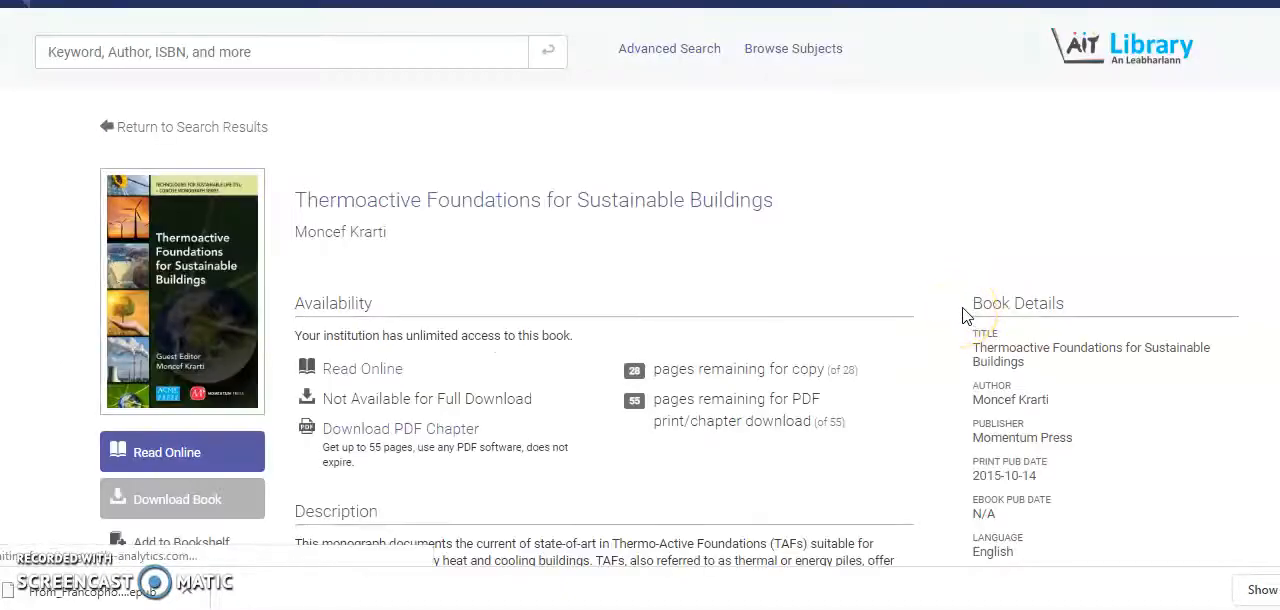
pyautogui.moveTo(850, 362)
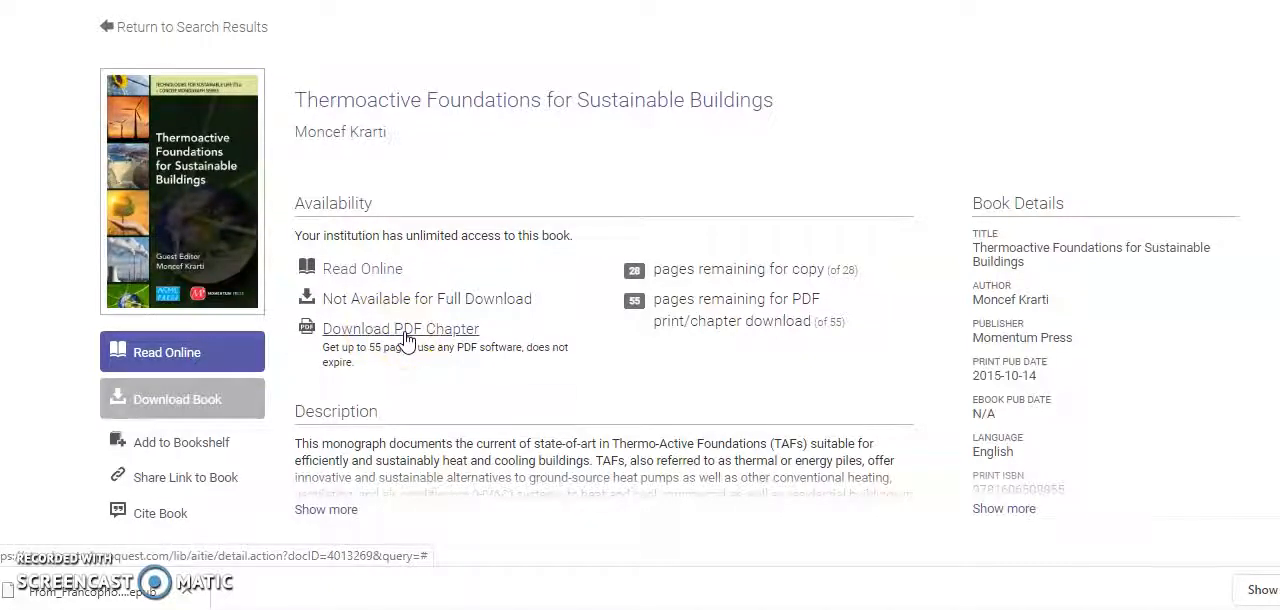
pyautogui.moveTo(825, 235)
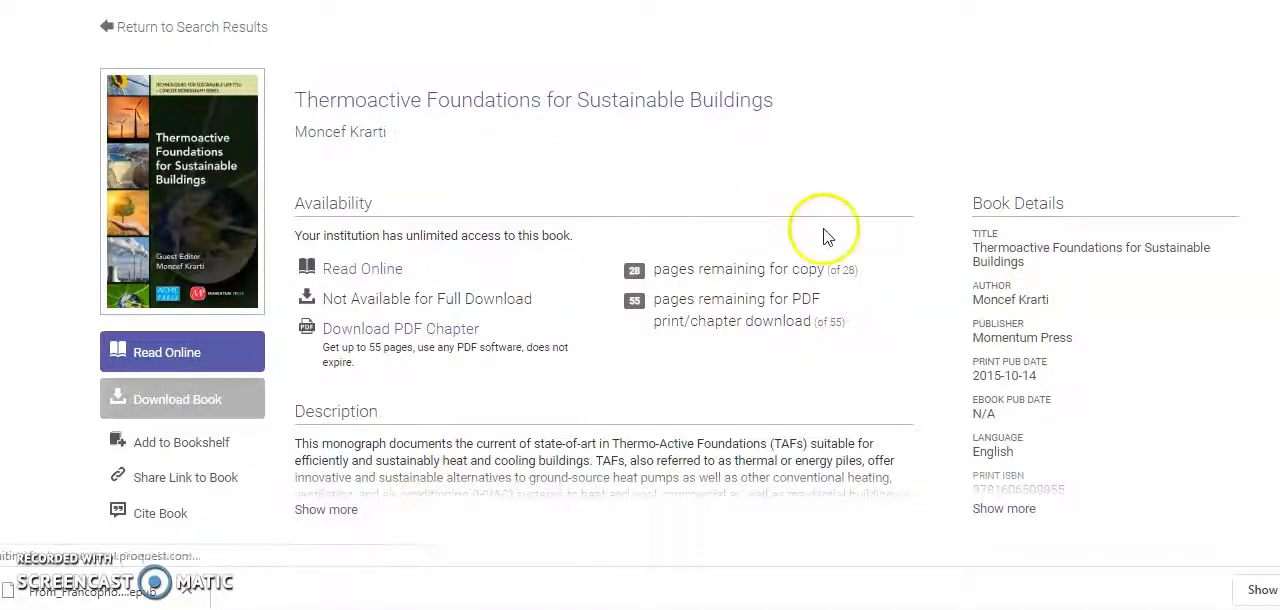
pyautogui.click(192, 26)
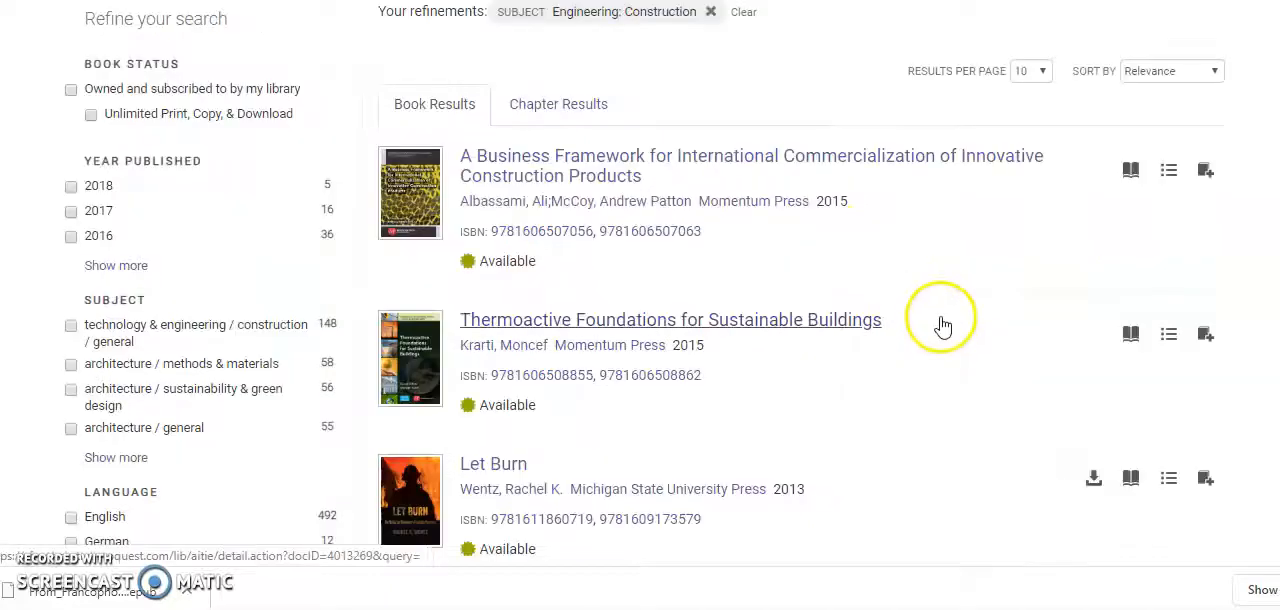
pyautogui.moveTo(865, 165)
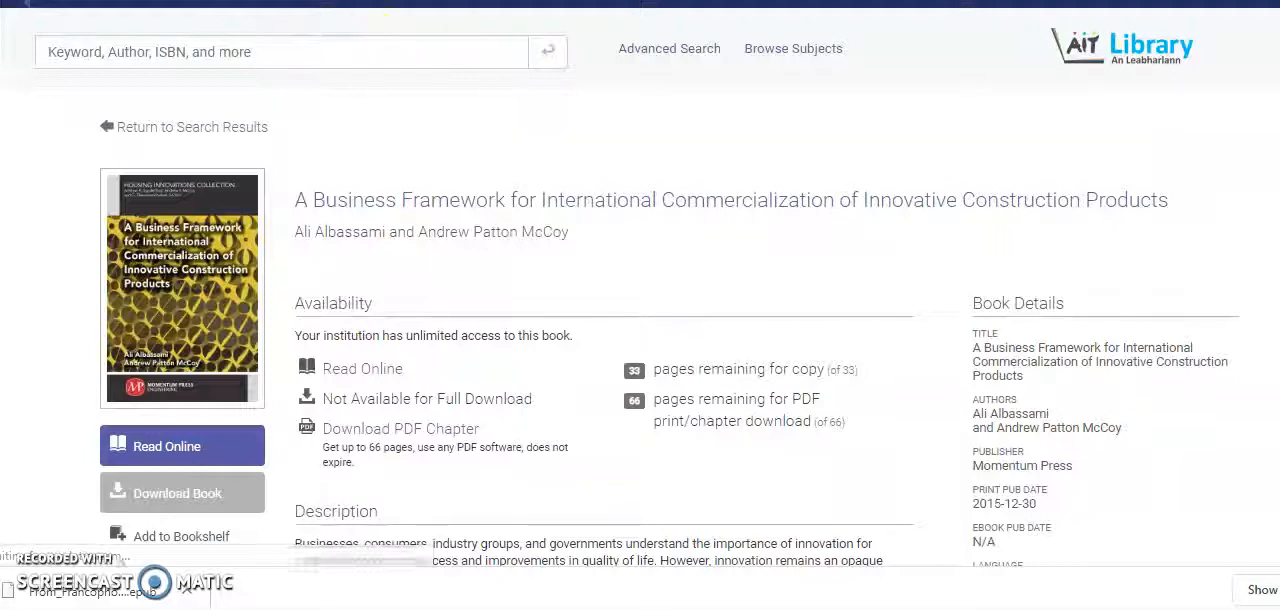
pyautogui.moveTo(825, 325)
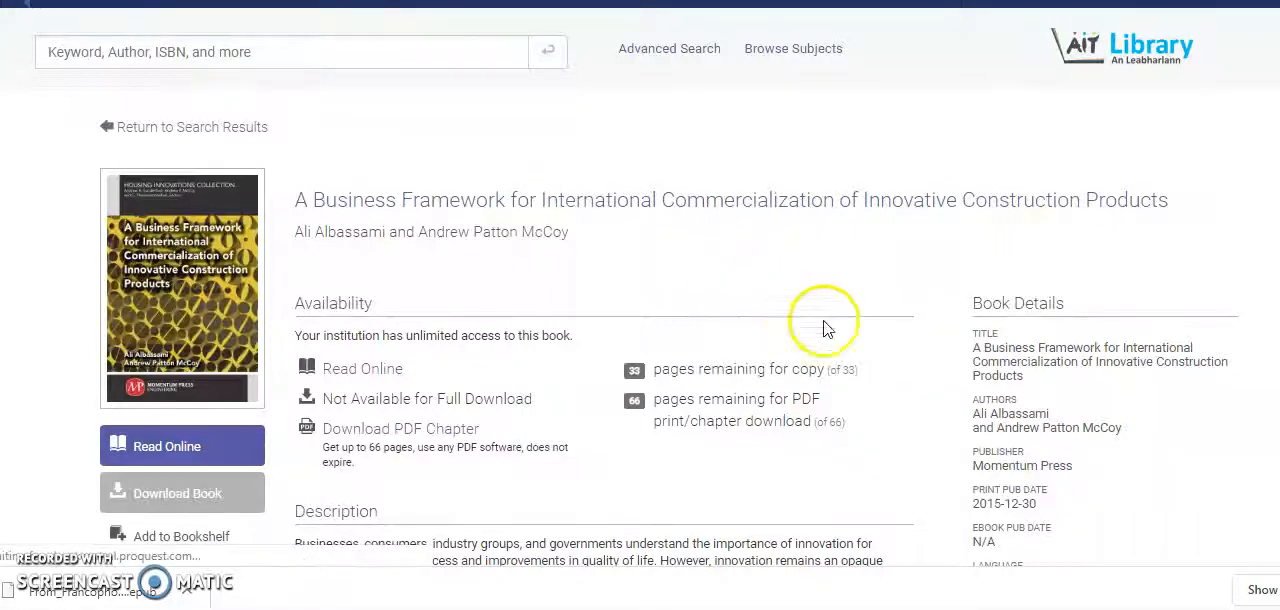
# Leave the book record for the search results and go back to Browse Subjects.
pyautogui.click(191, 127)
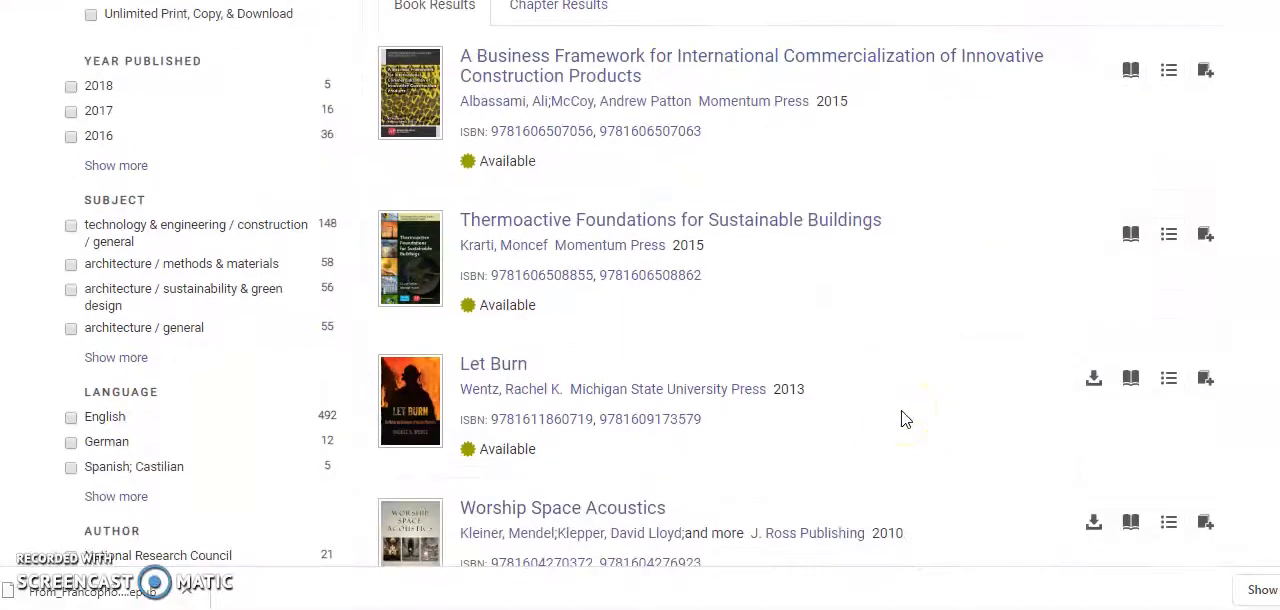
pyautogui.scroll(3)
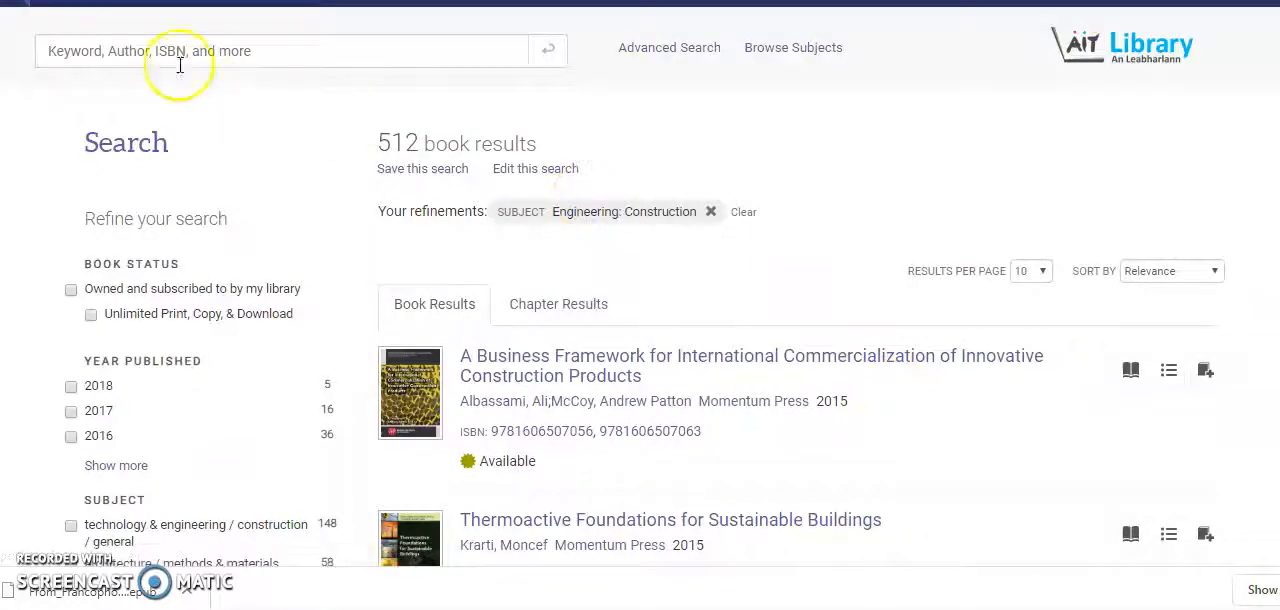
pyautogui.click(793, 47)
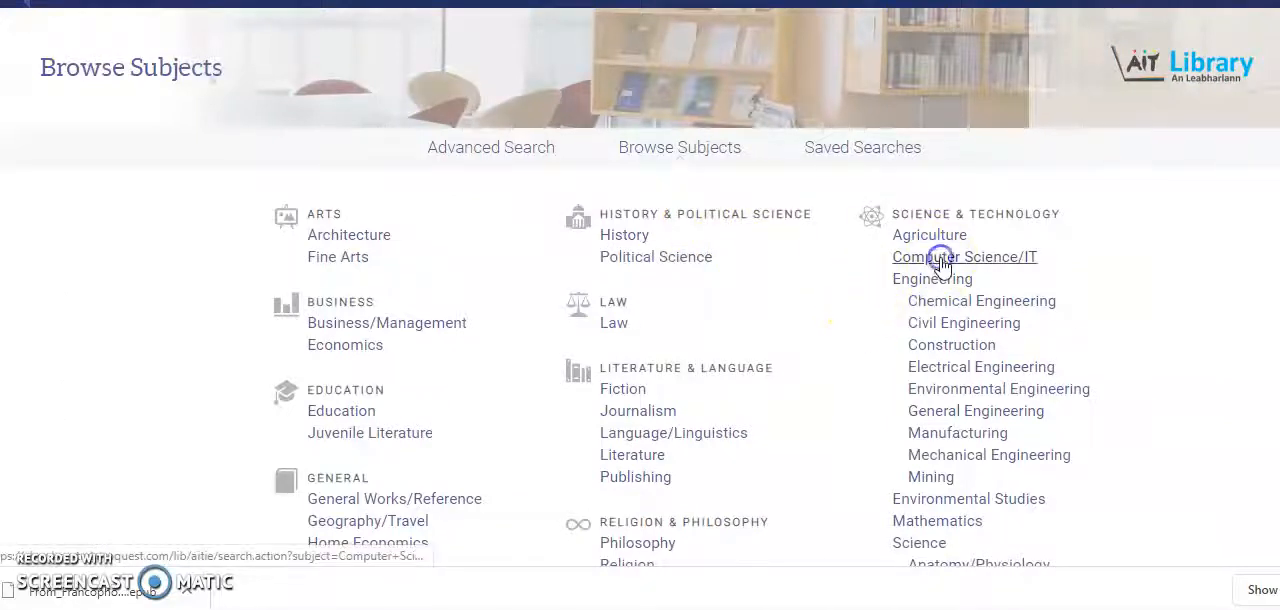
# Show the 6016 Computer Science/IT ebooks under Science & Technology and scroll the list.
pyautogui.click(963, 257)
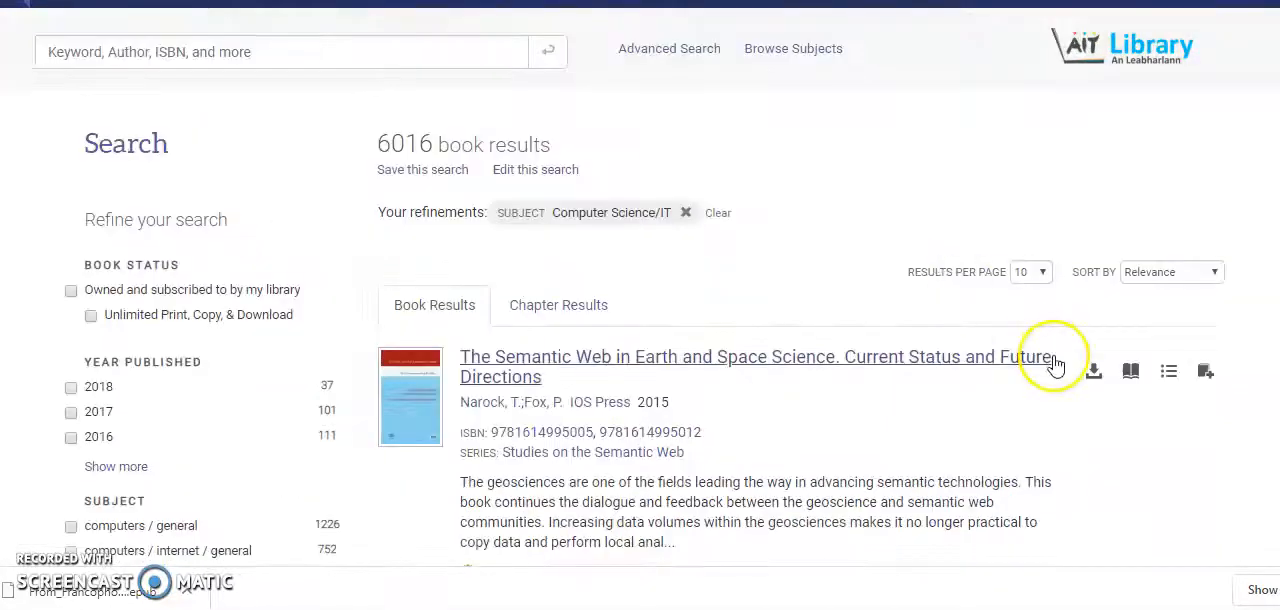
pyautogui.scroll(-3)
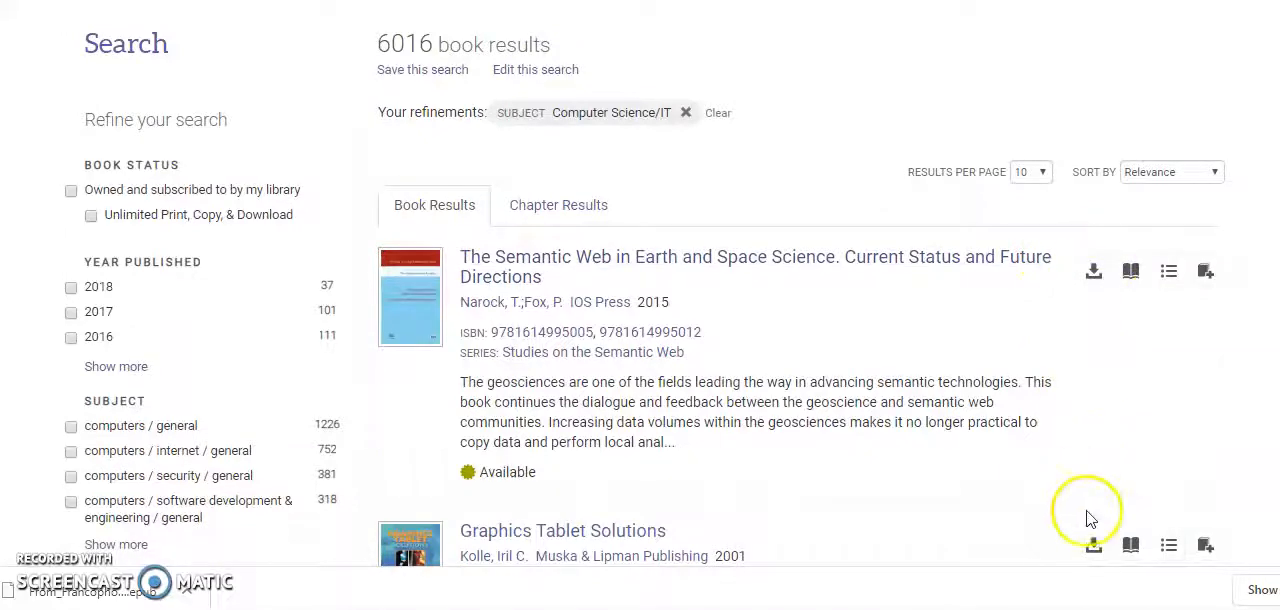
pyautogui.scroll(-3)
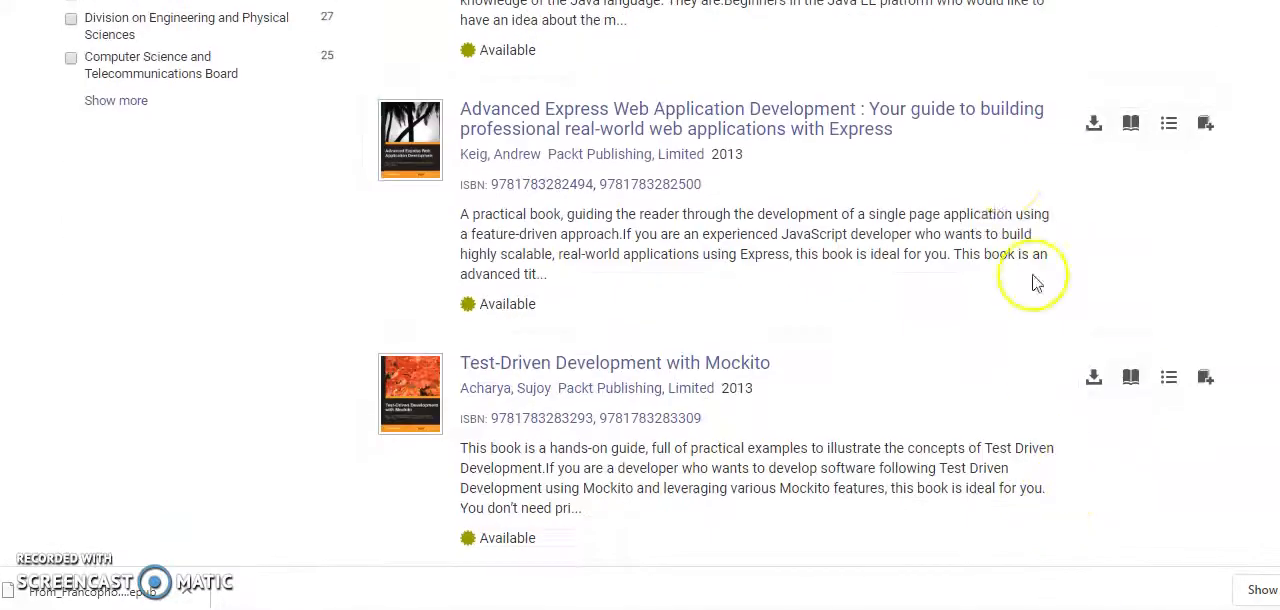
pyautogui.moveTo(992, 470)
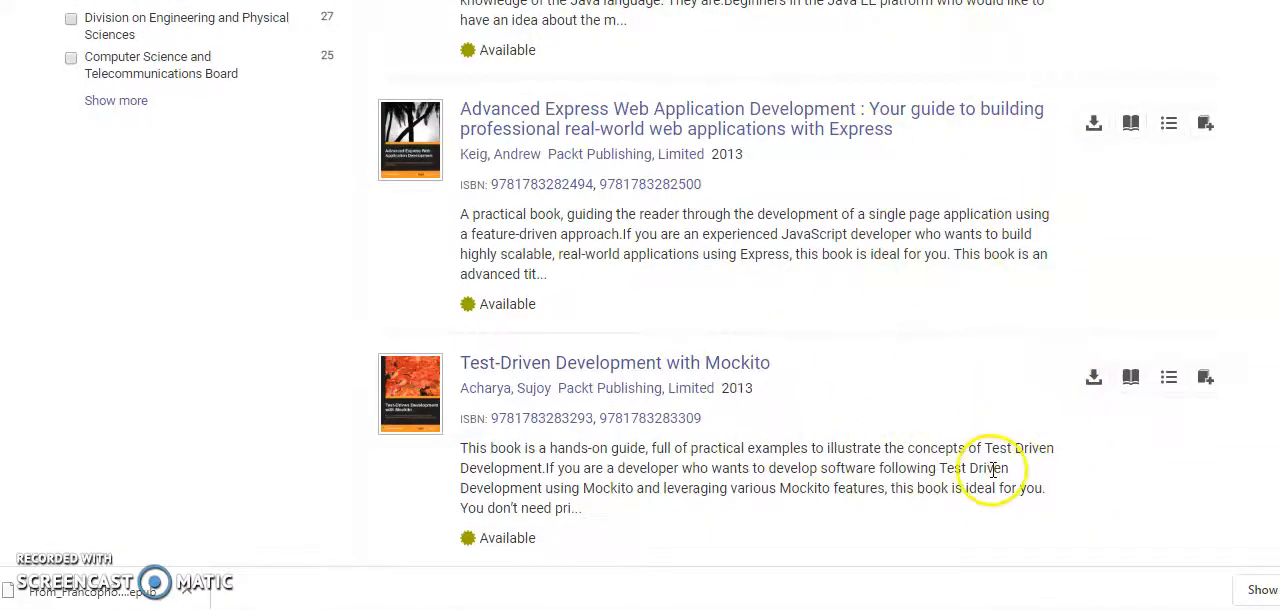
pyautogui.scroll(-3)
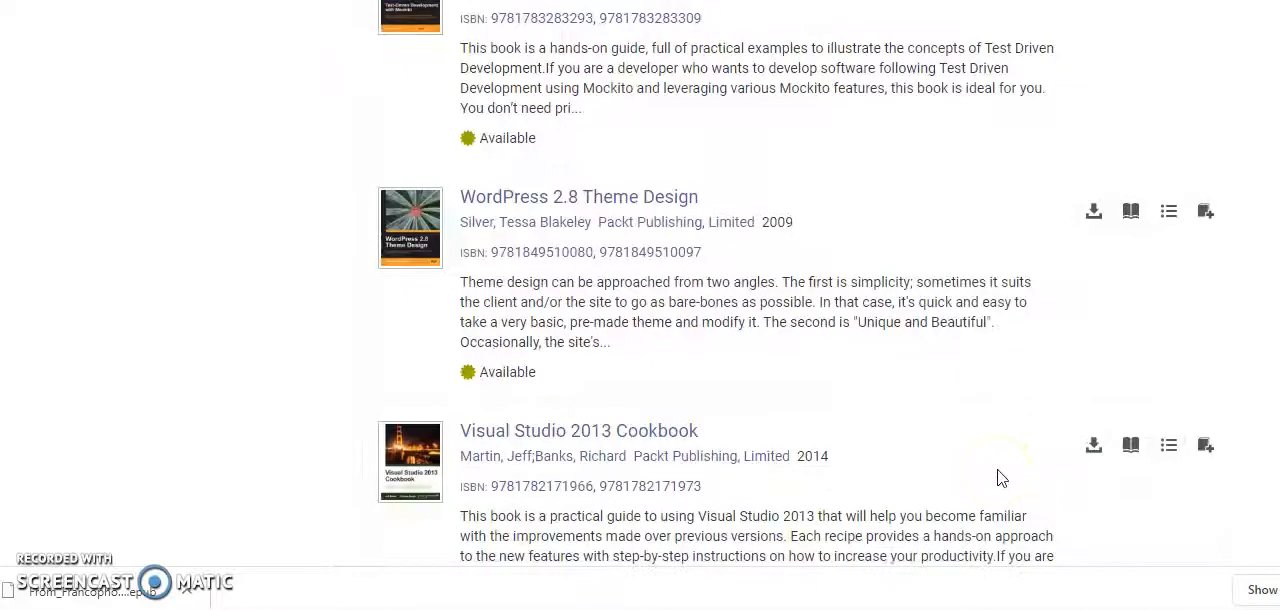
pyautogui.scroll(-3)
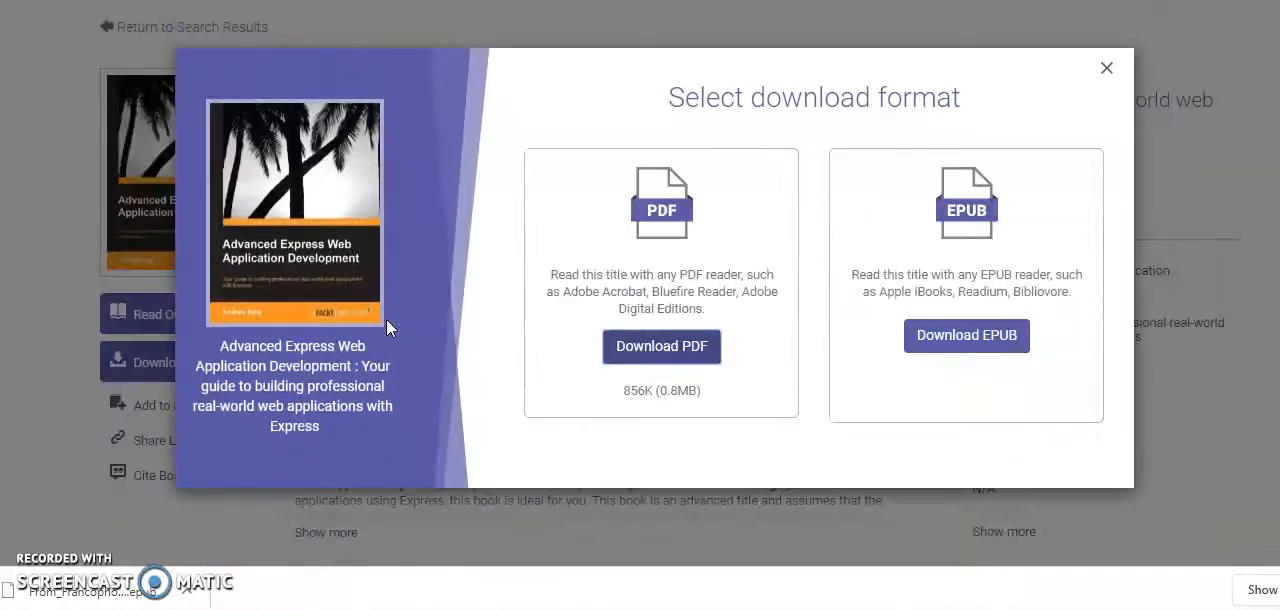
pyautogui.moveTo(661, 360)
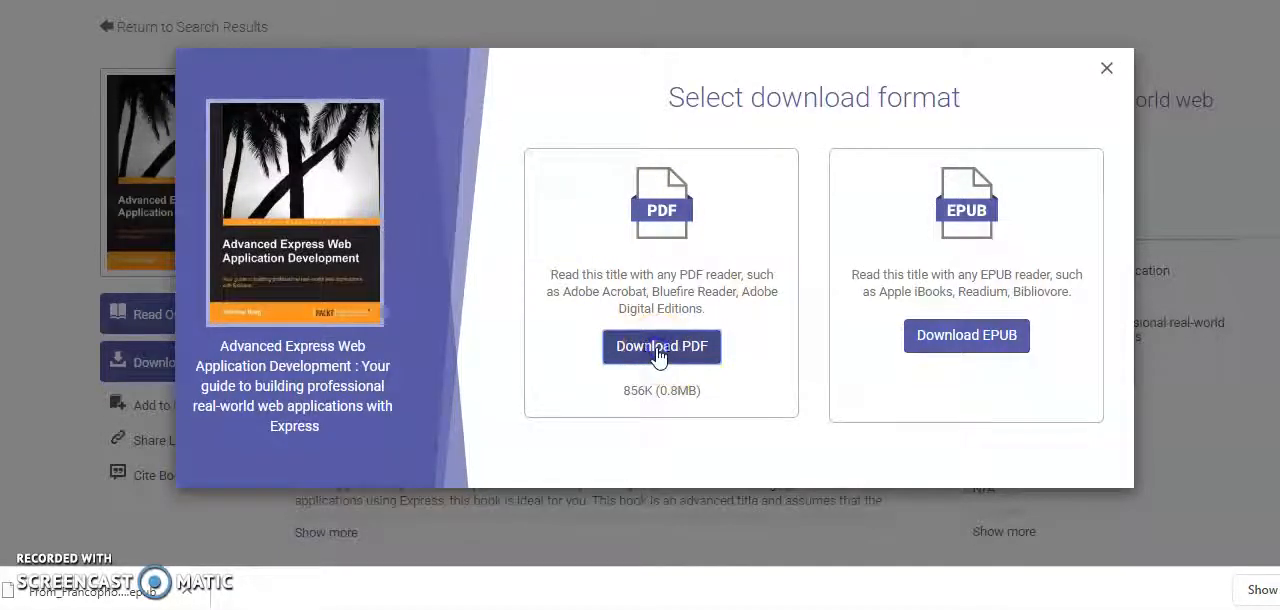
# Download Advanced Express Web Application Development as a PDF and dismiss the format dialog.
pyautogui.click(661, 346)
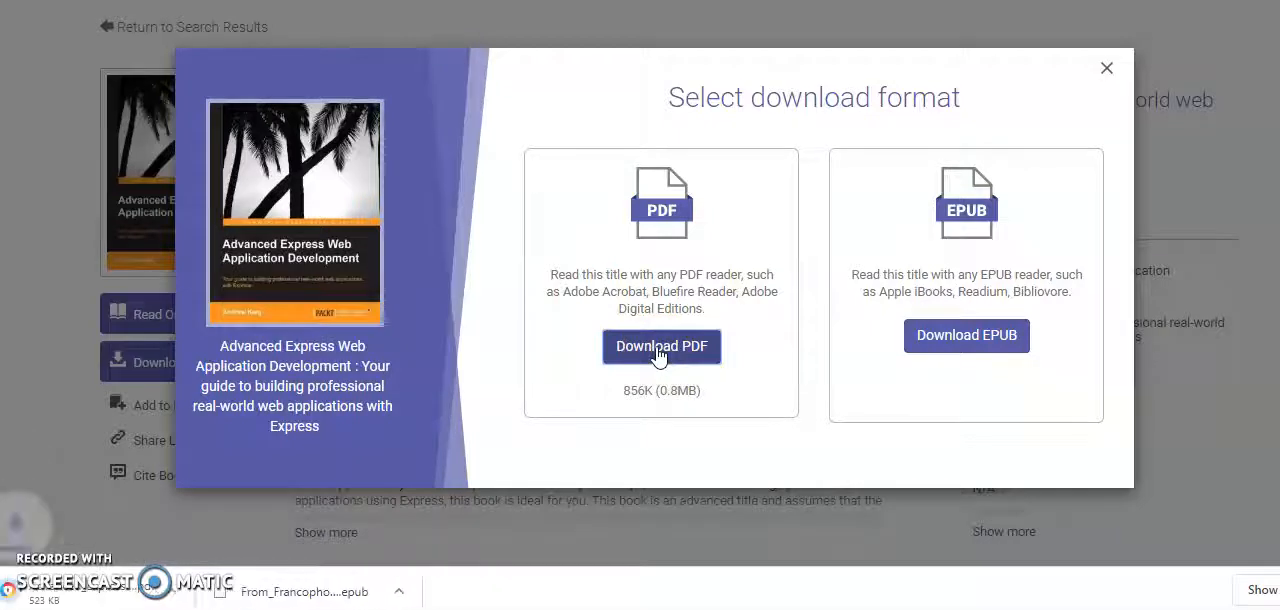
pyautogui.click(661, 346)
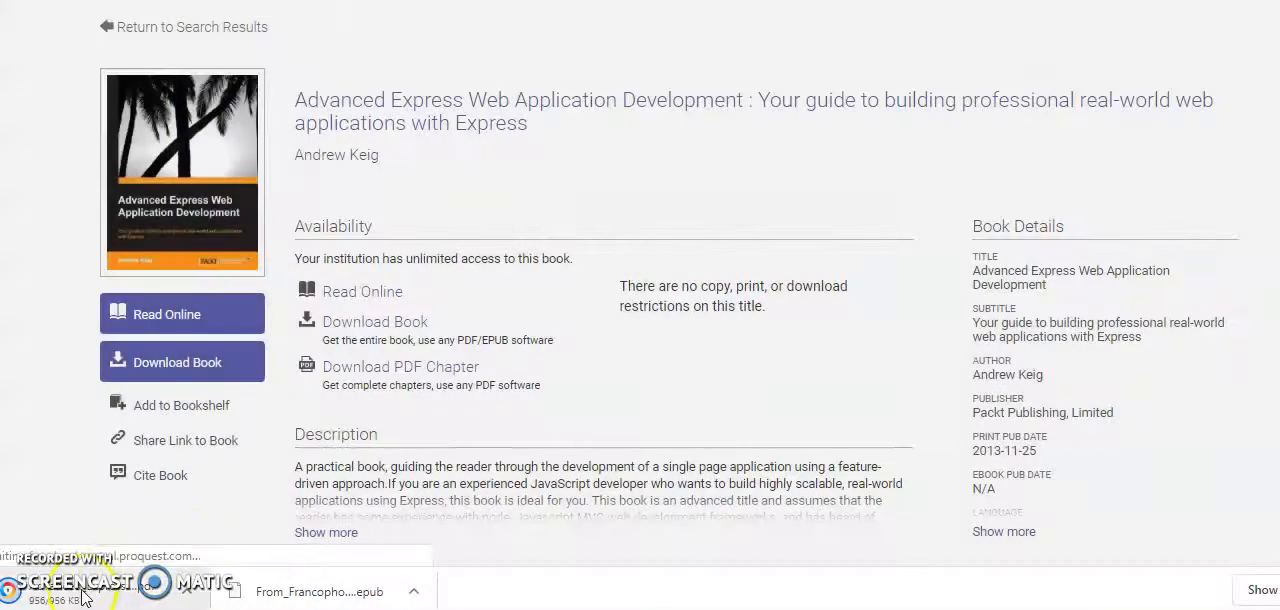
pyautogui.click(177, 362)
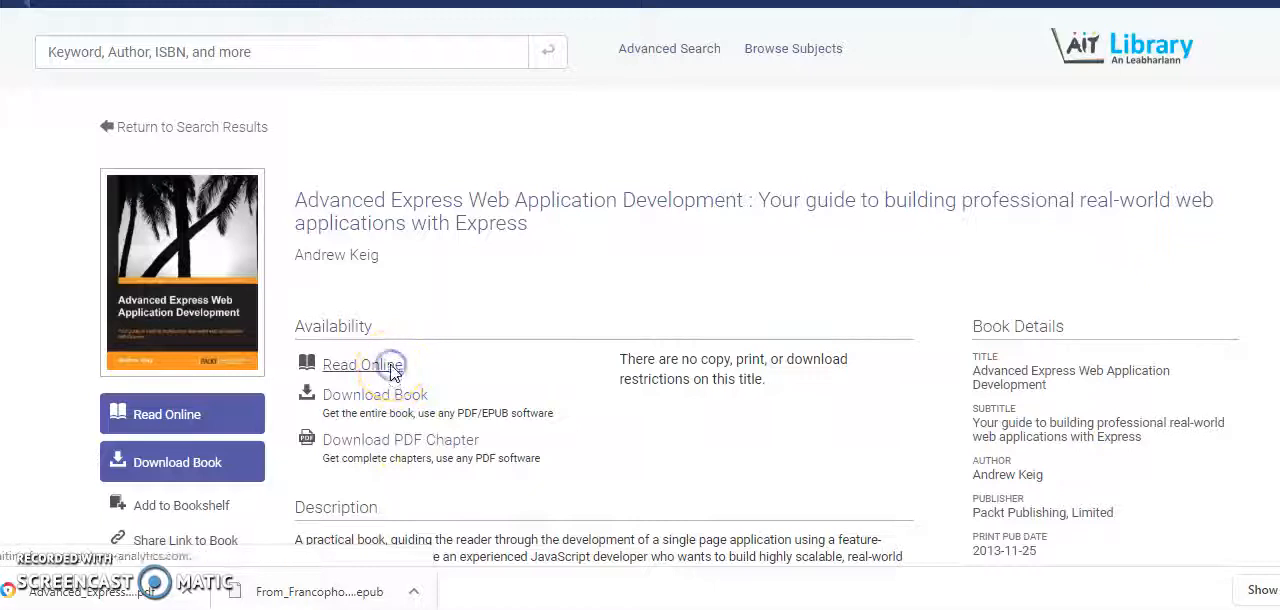
# Read the book online, jumping through the contents to 3. Templating's Server-side templating section.
pyautogui.click(356, 363)
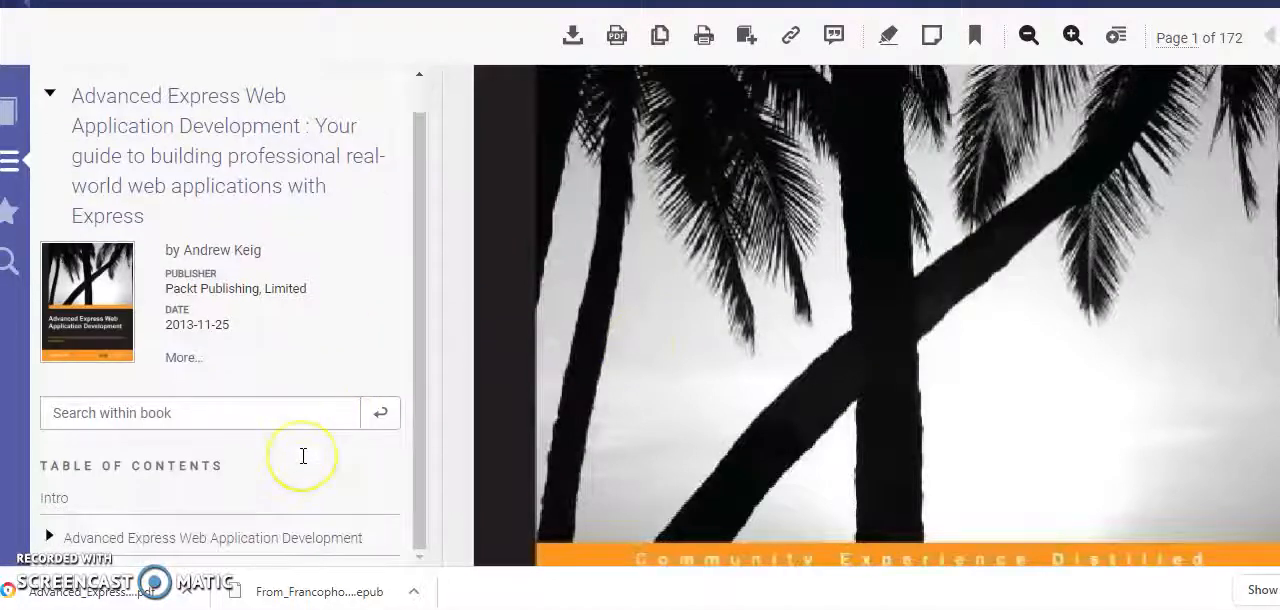
pyautogui.moveTo(436, 461)
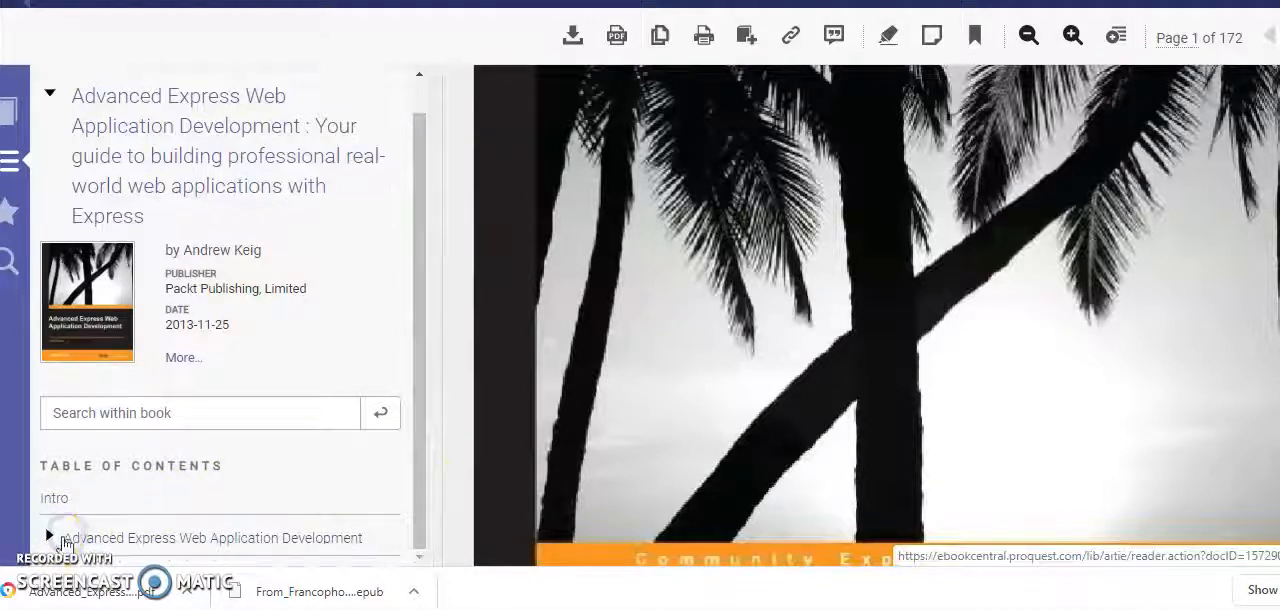
pyautogui.click(49, 537)
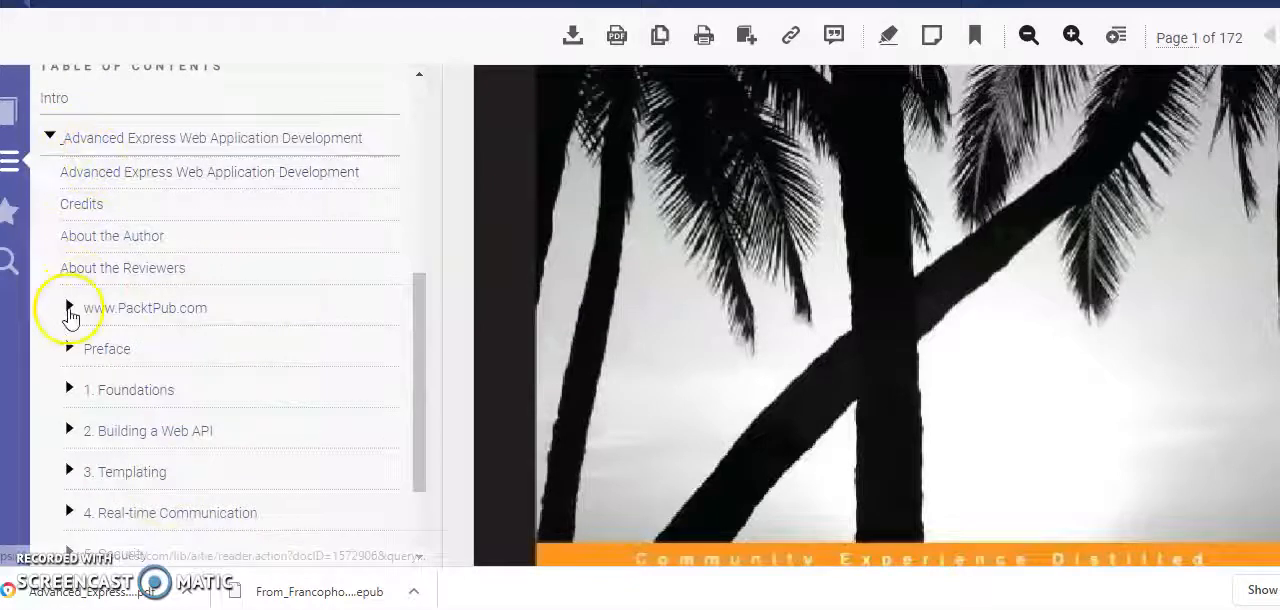
pyautogui.scroll(-3)
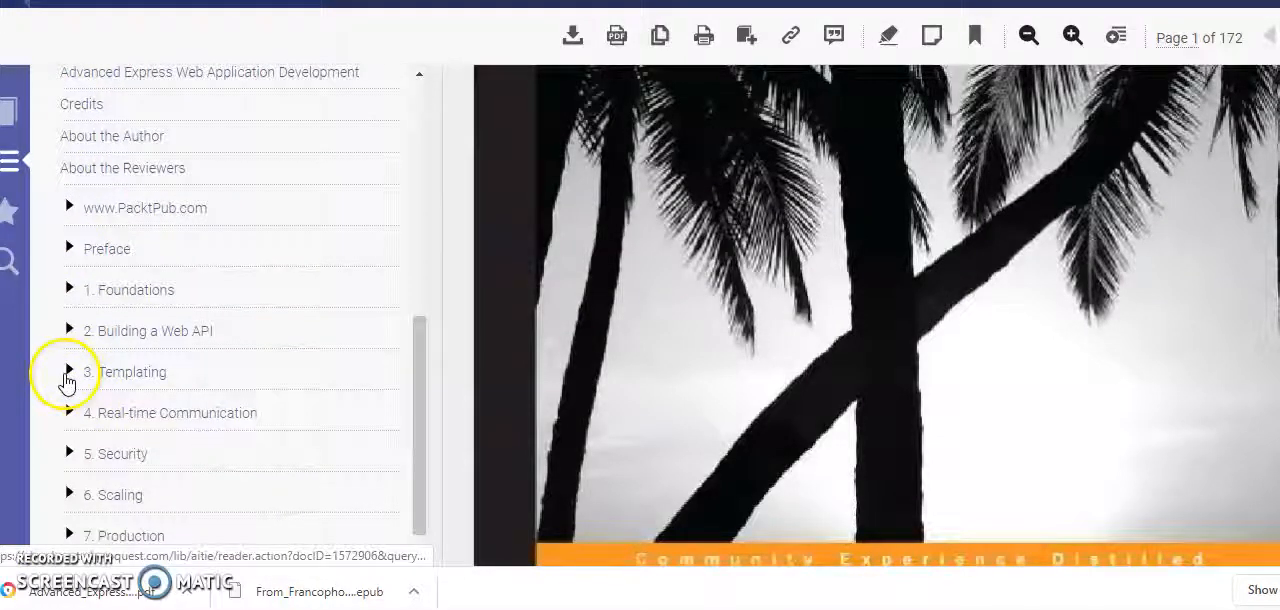
pyautogui.click(69, 371)
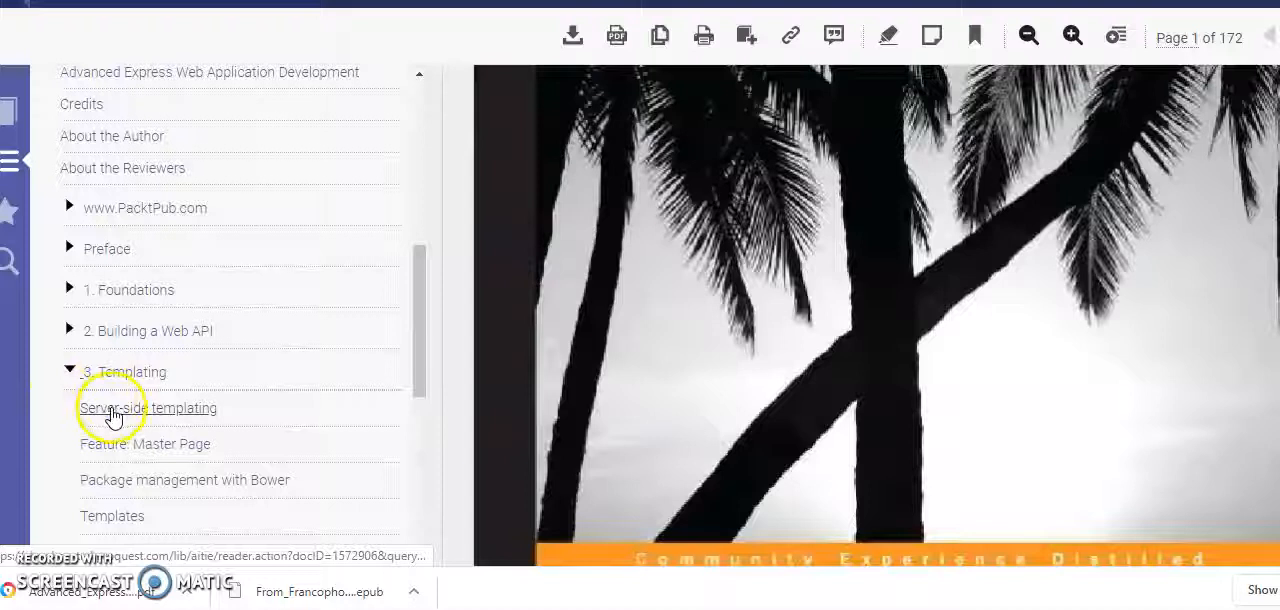
pyautogui.click(146, 408)
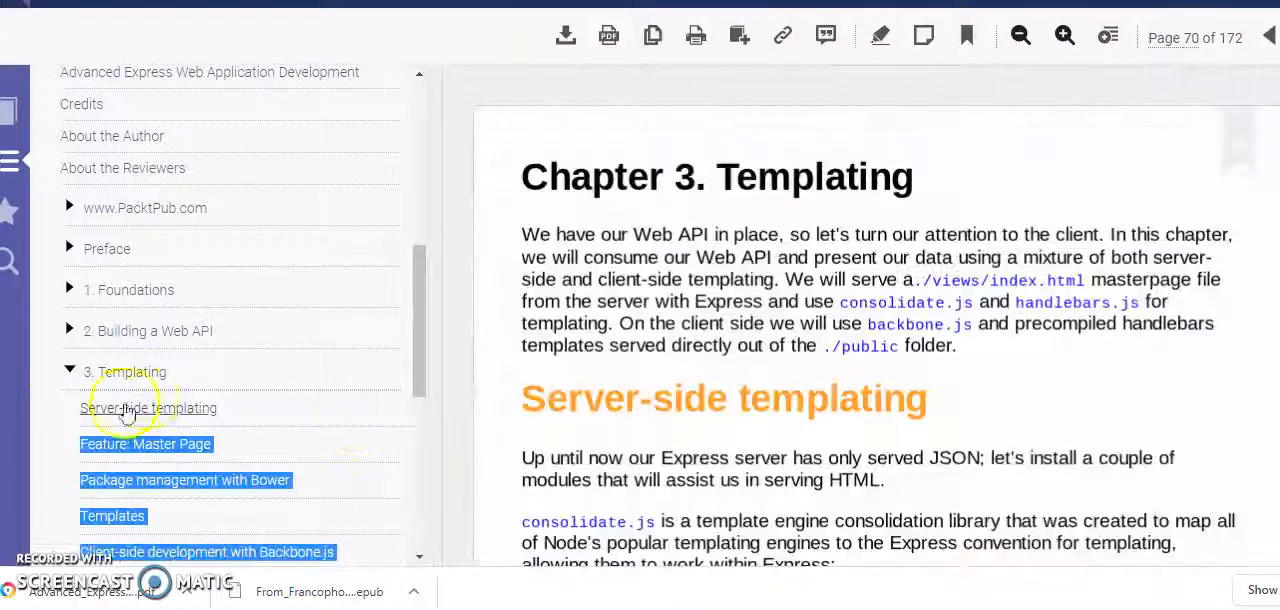